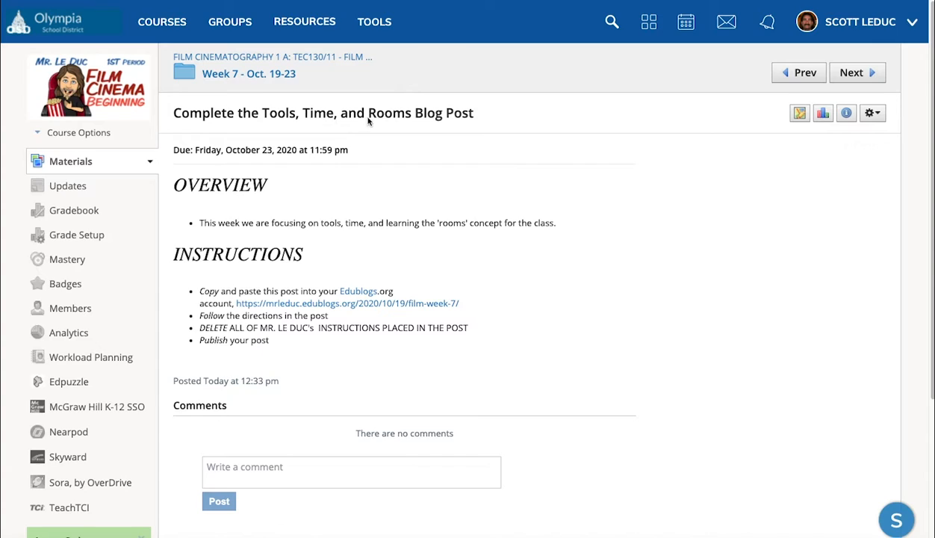
mouse_move(209, 197)
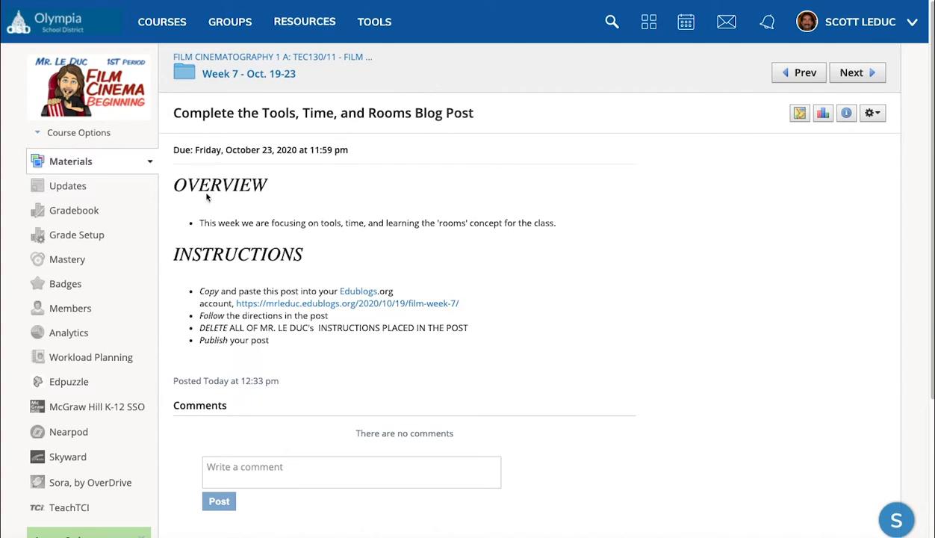
mouse_move(358, 131)
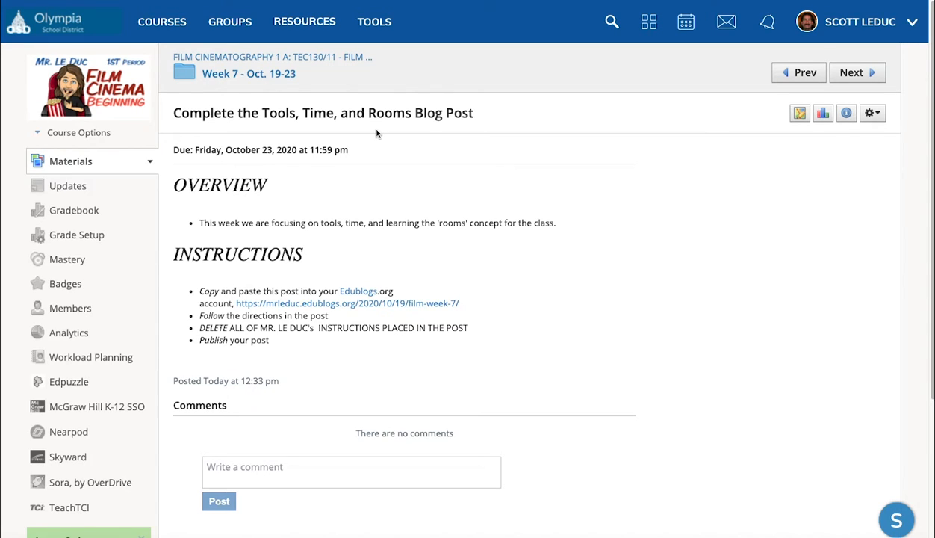
mouse_move(200, 215)
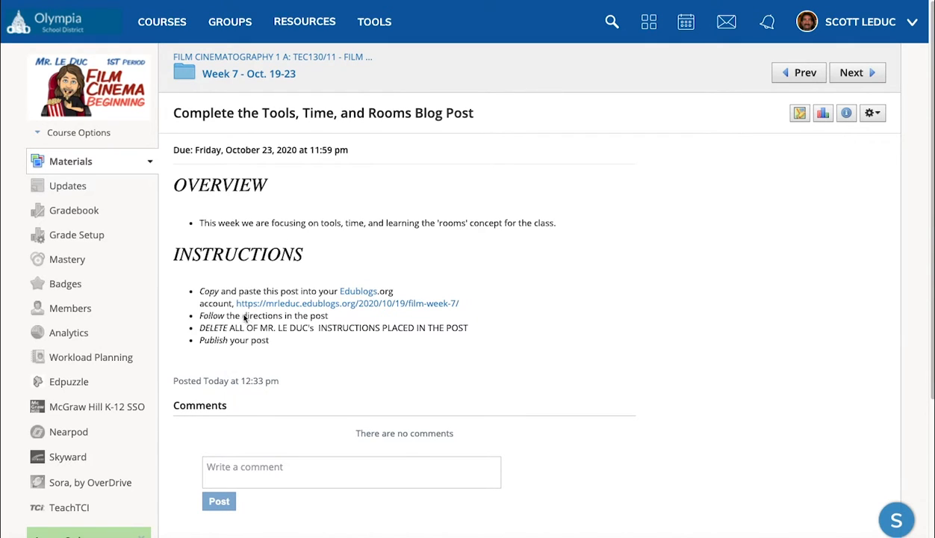
mouse_move(359, 291)
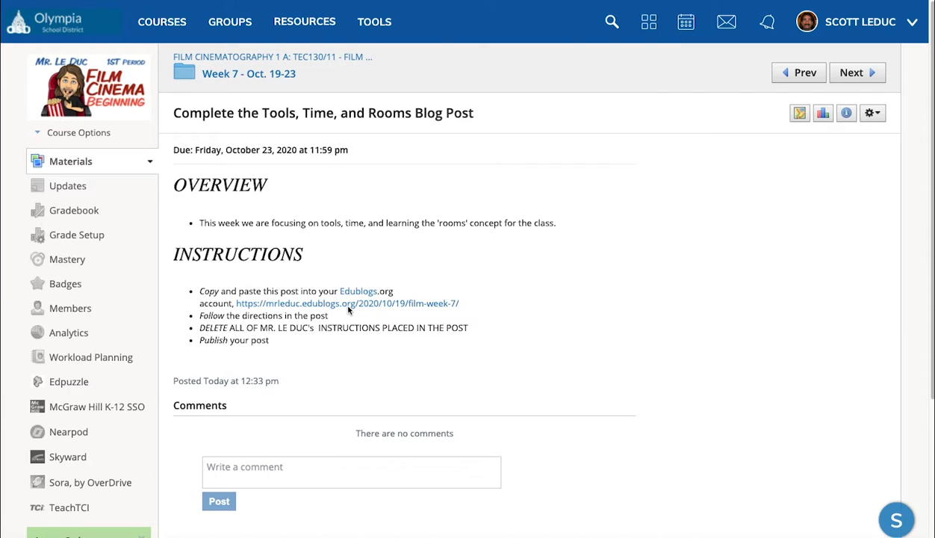
mouse_move(314, 322)
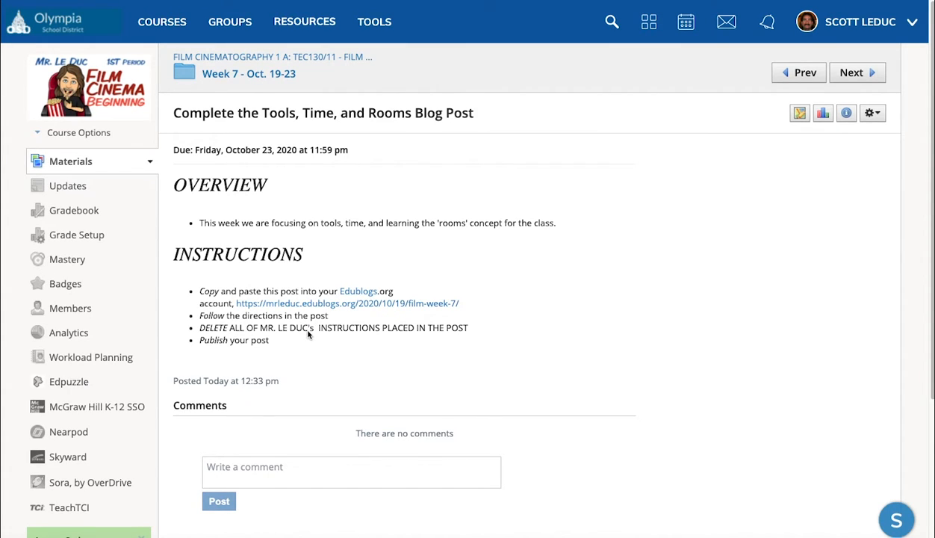
mouse_move(363, 335)
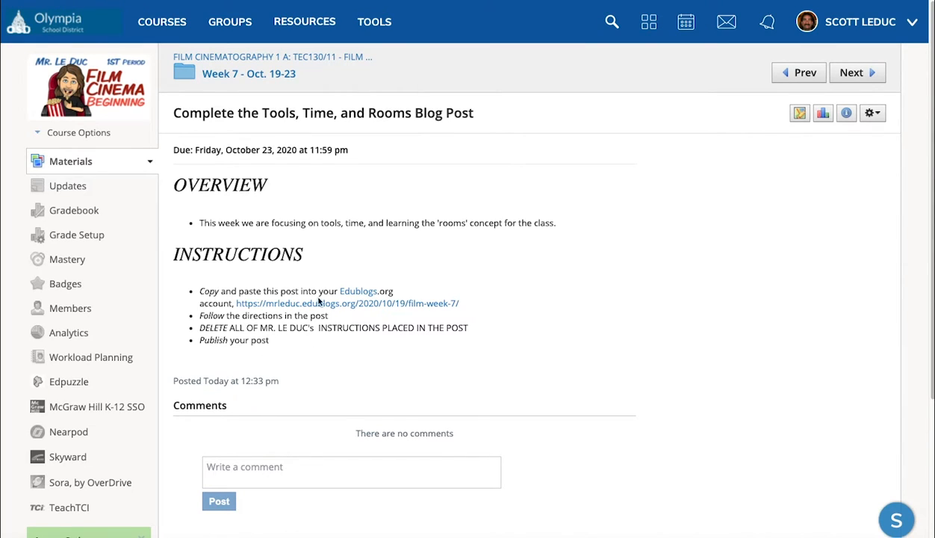
mouse_move(343, 307)
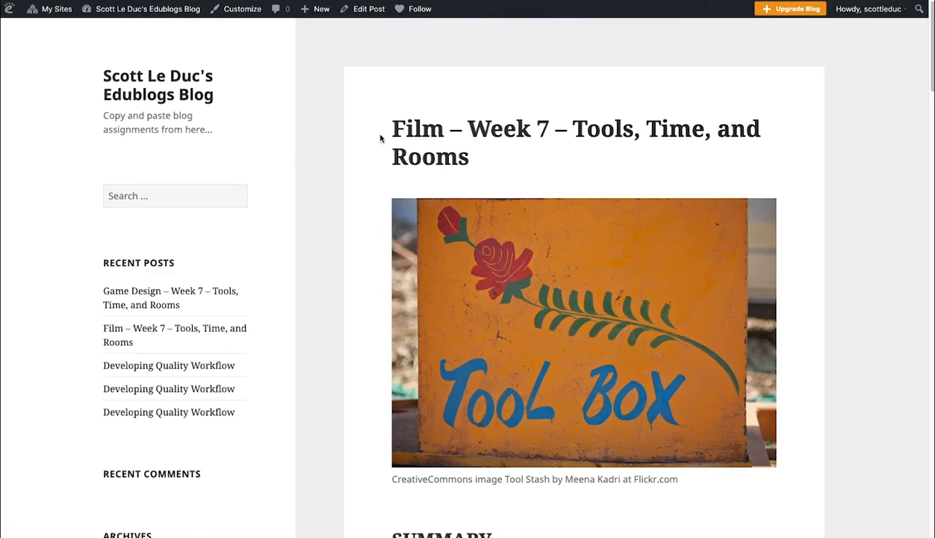
- Scroll through the Film – Week 7 template post to review its content
scroll("down", 3)
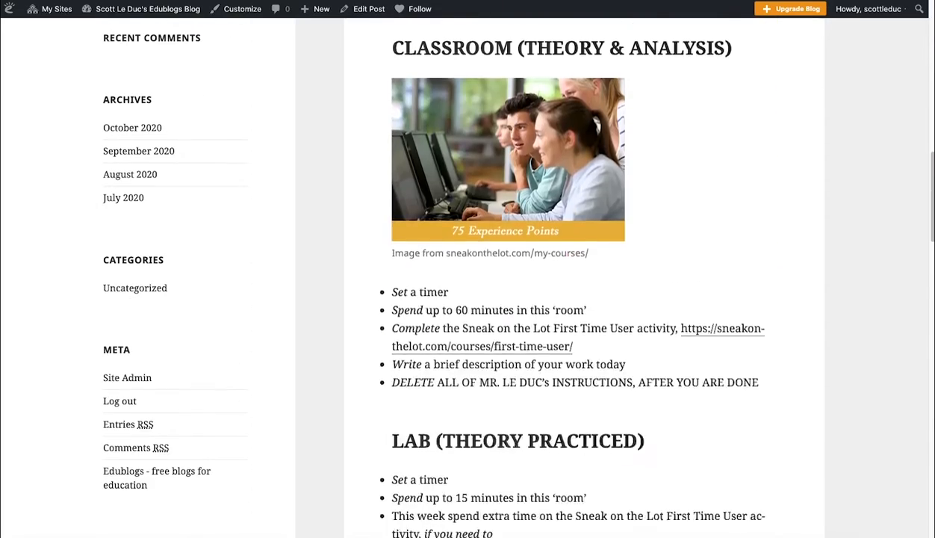
scroll("down", 3)
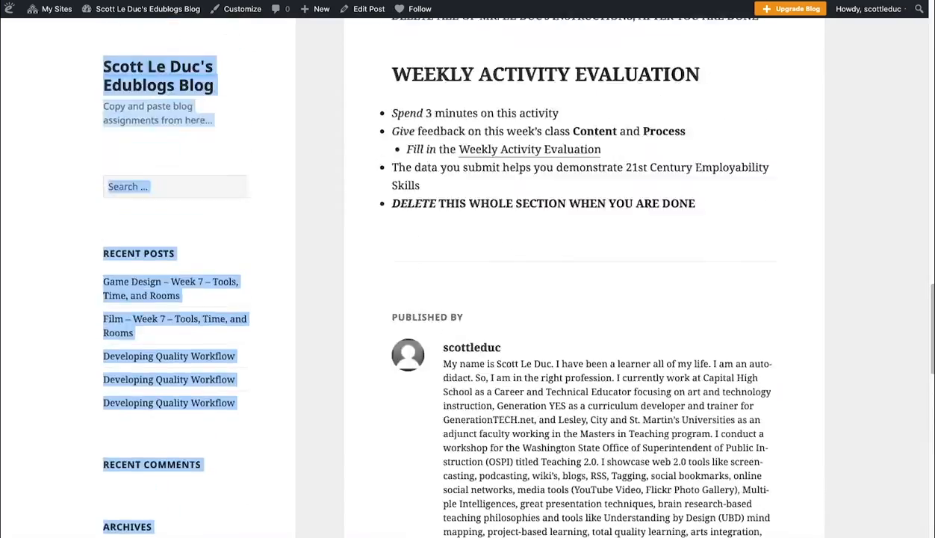
scroll("up", 3)
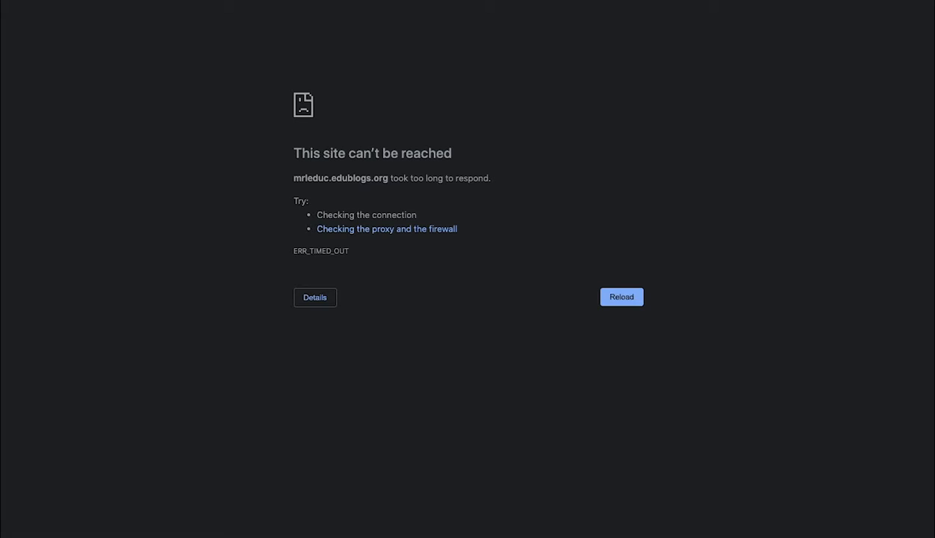
- Start a new post and paste the copied template content into its body
left_click(610, 295)
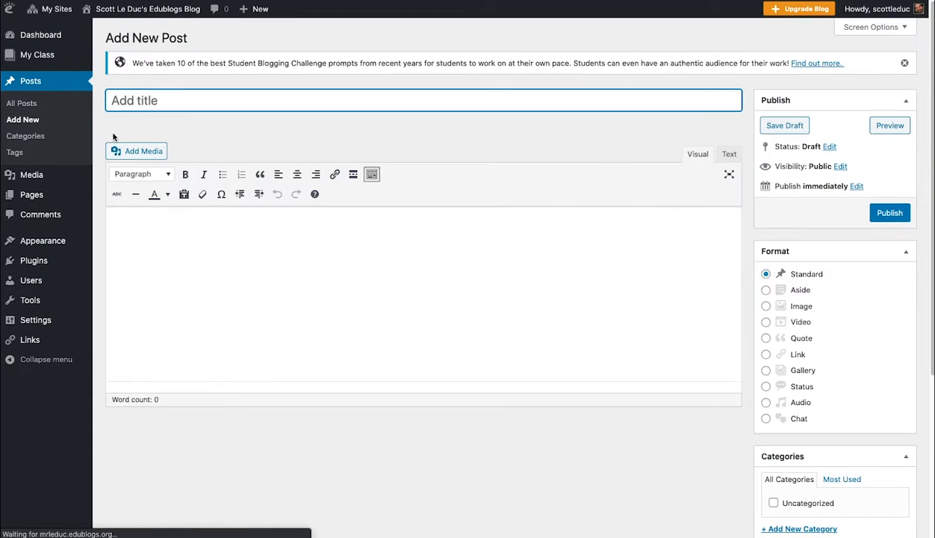
left_click(170, 227)
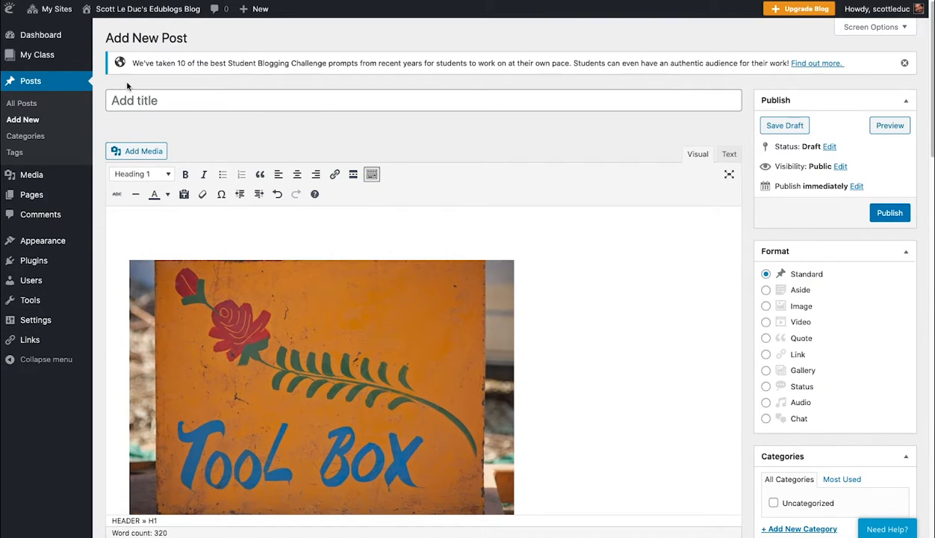
- Title the draft 'Film – Week 7 – Tools, Time, and Rooms' and let it auto-save
type("Film – Week 7 – Tools, Time, and Rooms")
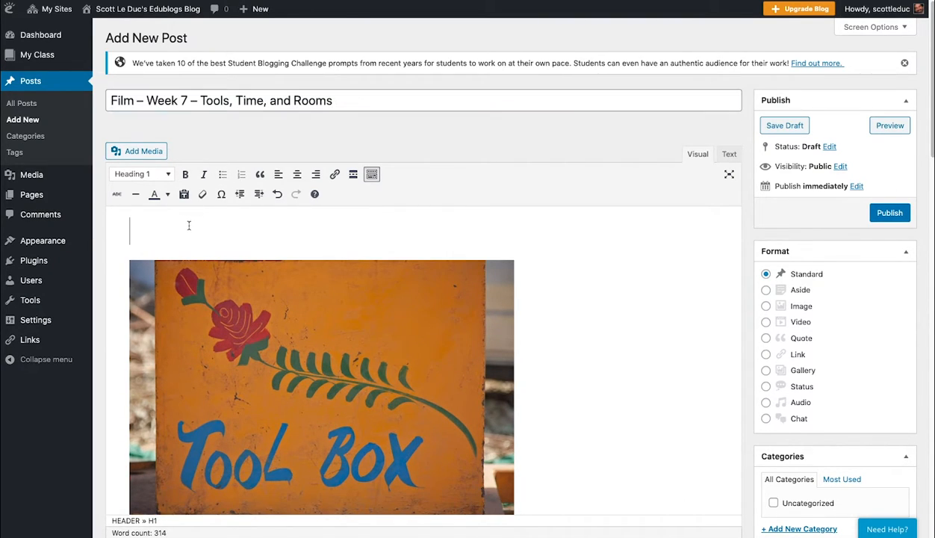
left_click(784, 125)
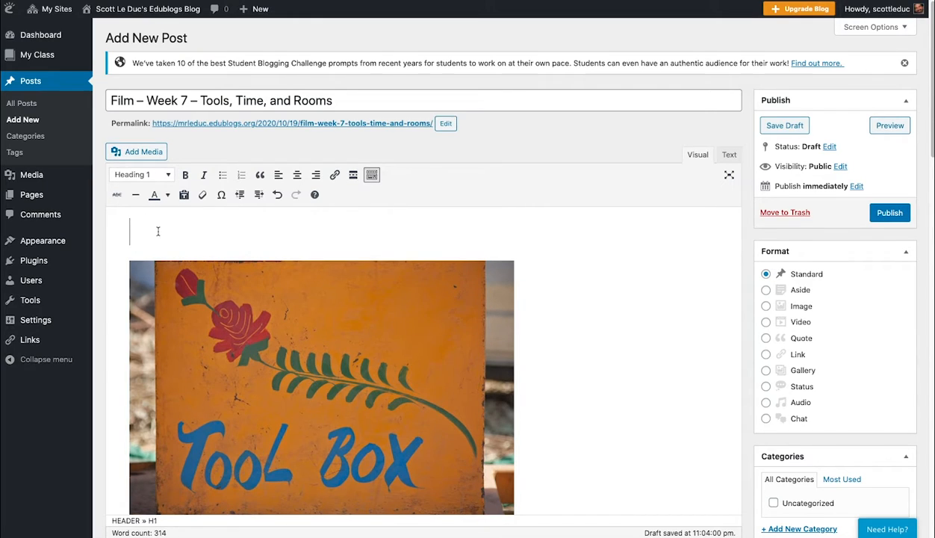
- Remove the empty header markup above the image via the Text editor
left_click(729, 154)
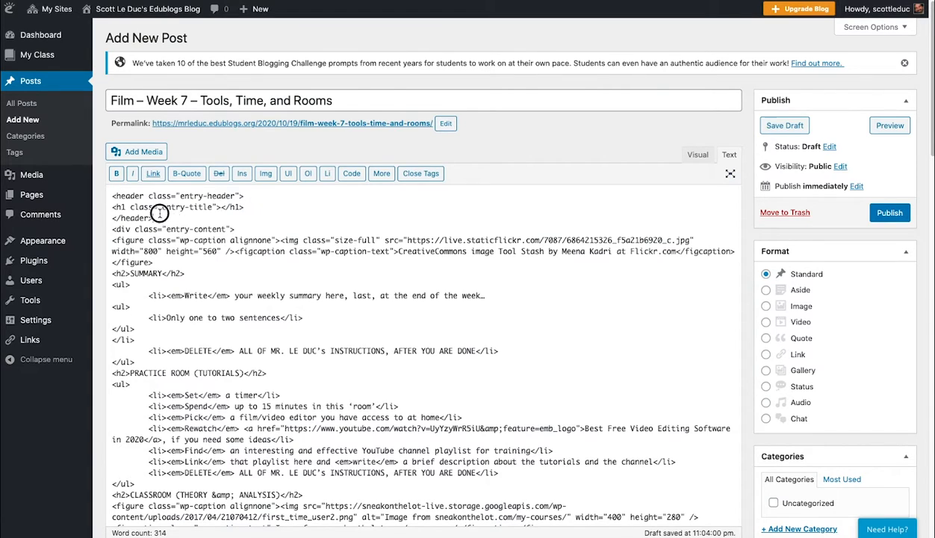
left_click_drag(113, 196, 152, 218)
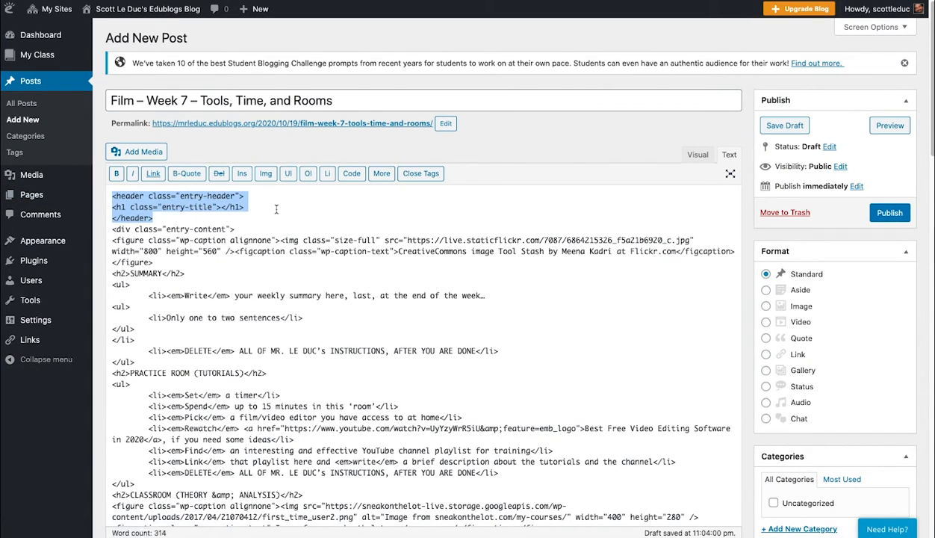
left_click(696, 154)
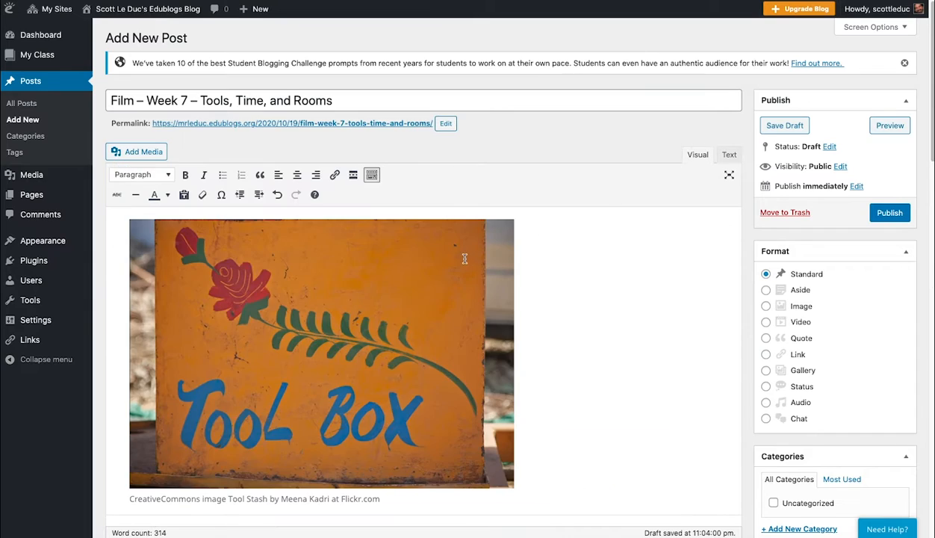
- Review the Classroom (Theory & Analysis) section with its image and bullets
scroll("down", 3)
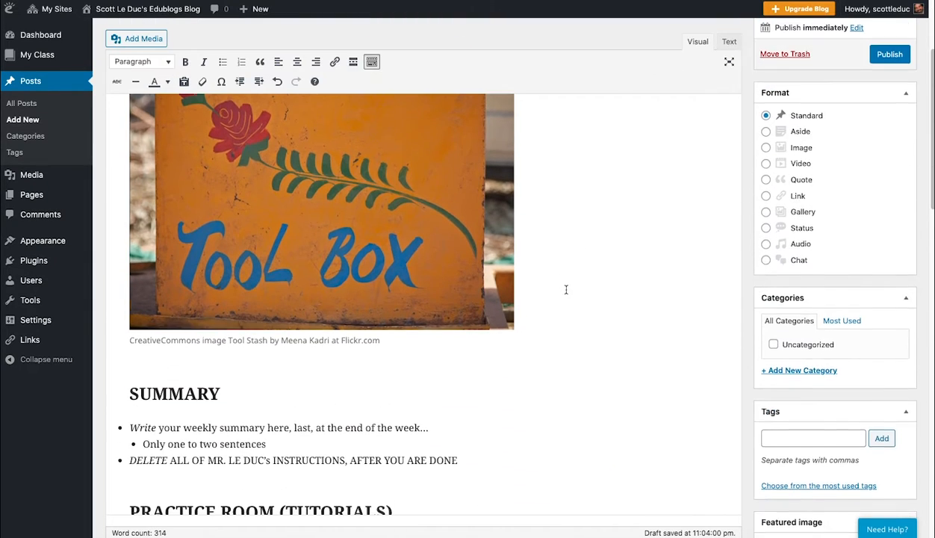
scroll("down", 3)
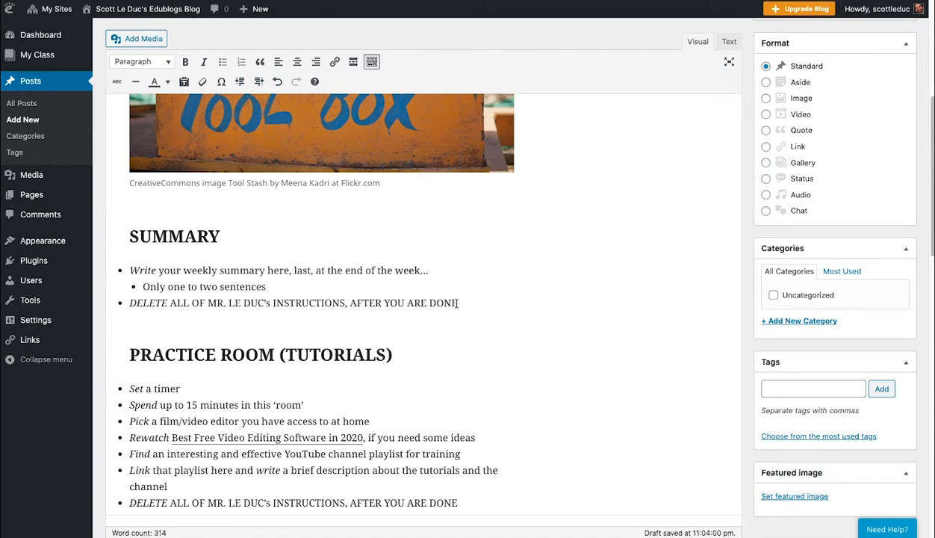
left_click_drag(129, 269, 460, 301)
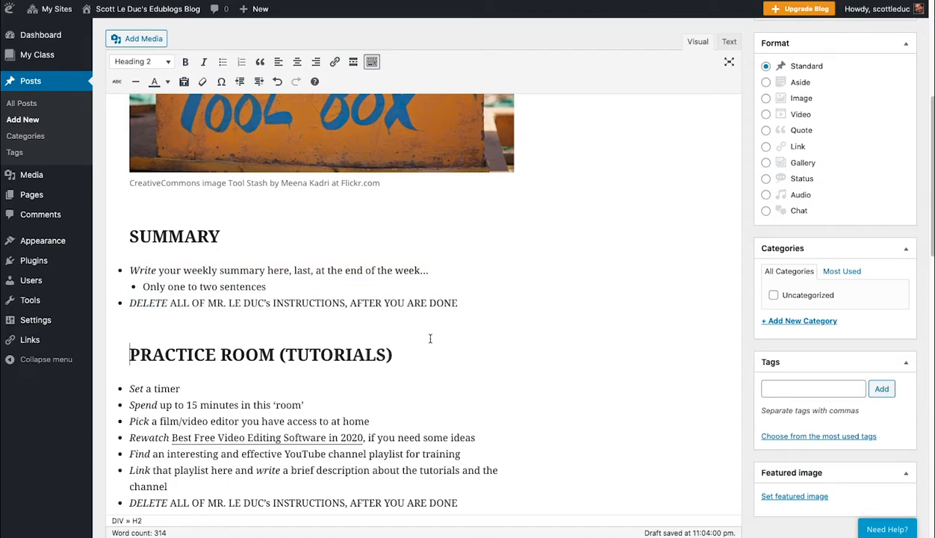
scroll("down", 3)
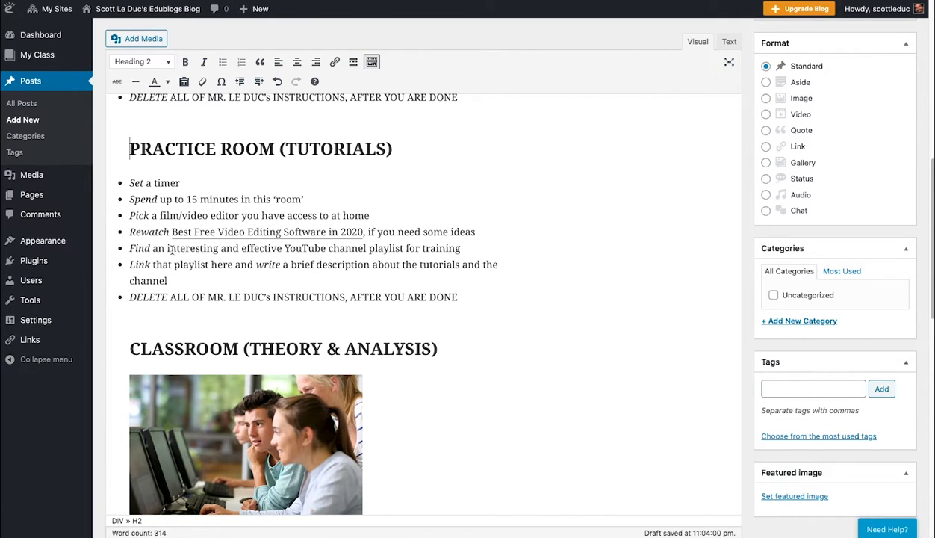
mouse_move(373, 249)
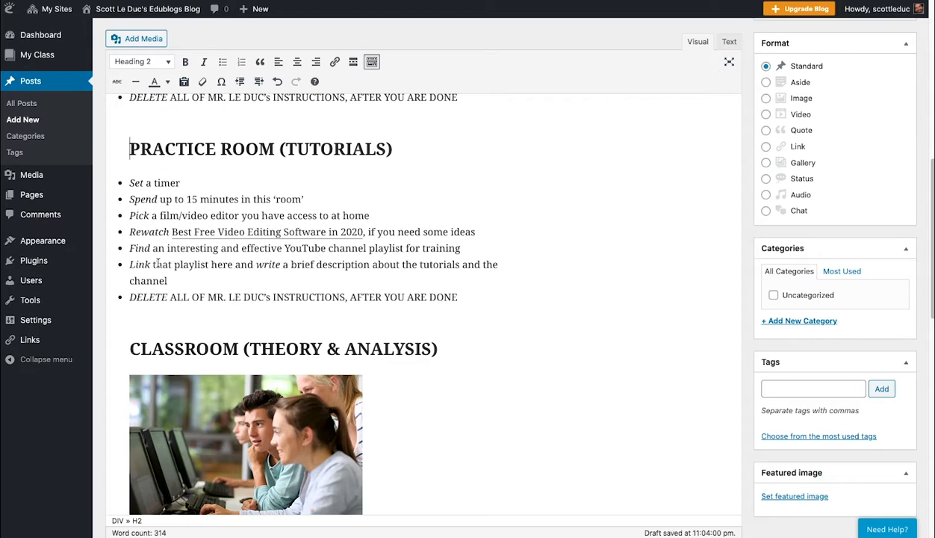
mouse_move(361, 276)
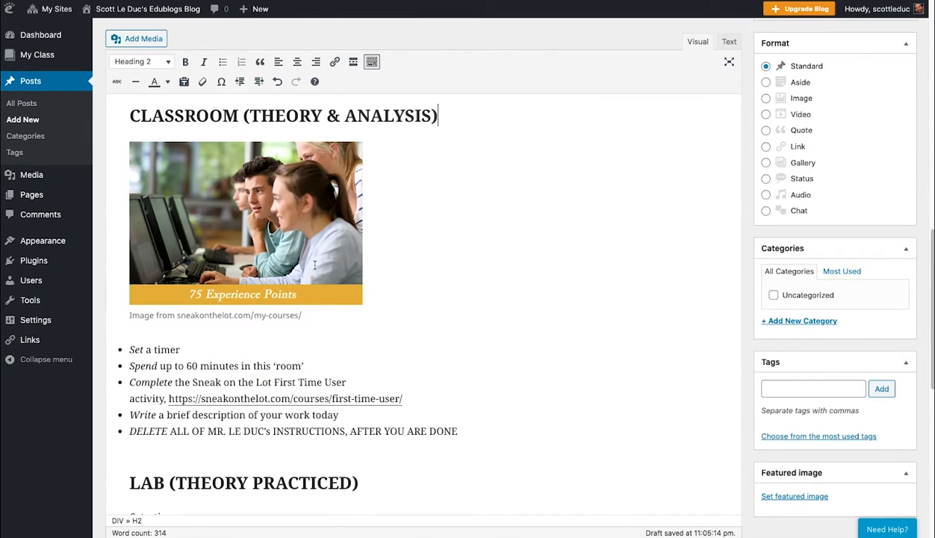
mouse_move(260, 354)
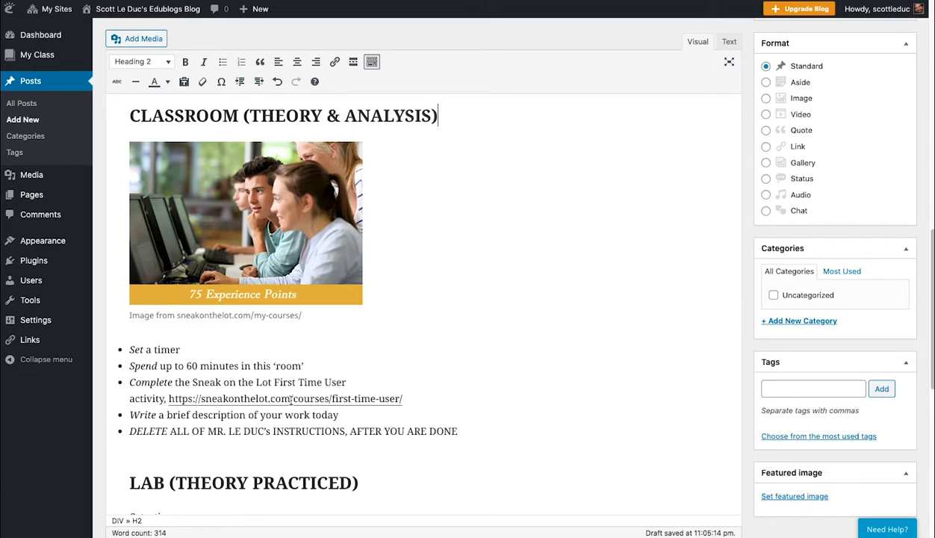
mouse_move(366, 313)
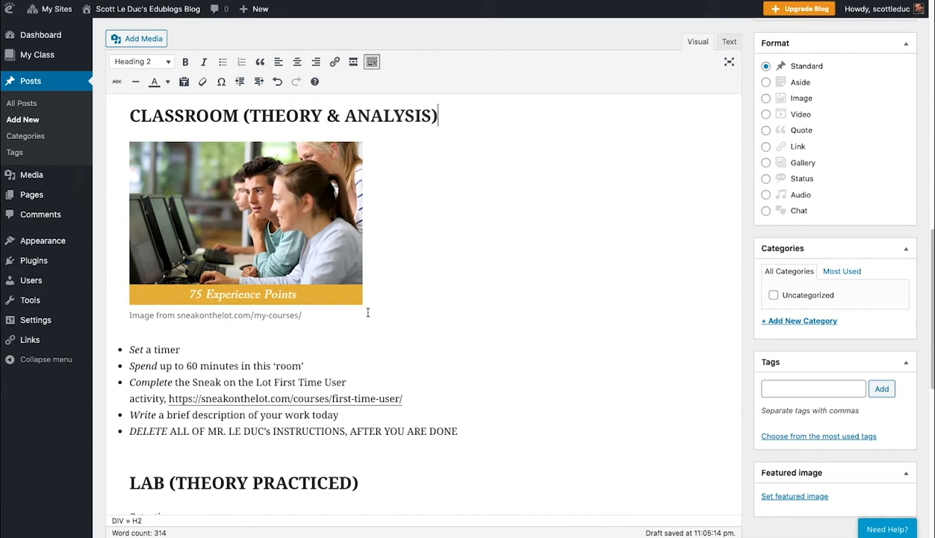
mouse_move(322, 315)
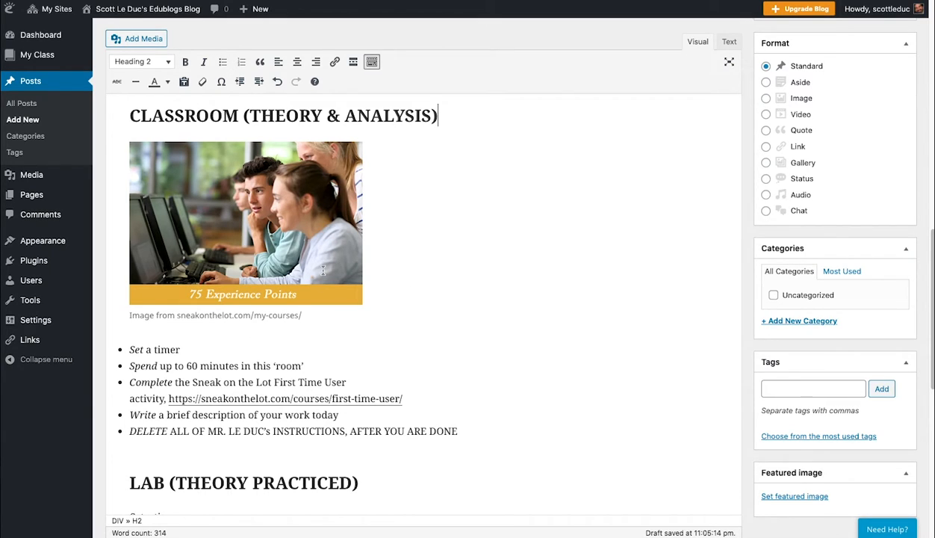
mouse_move(387, 350)
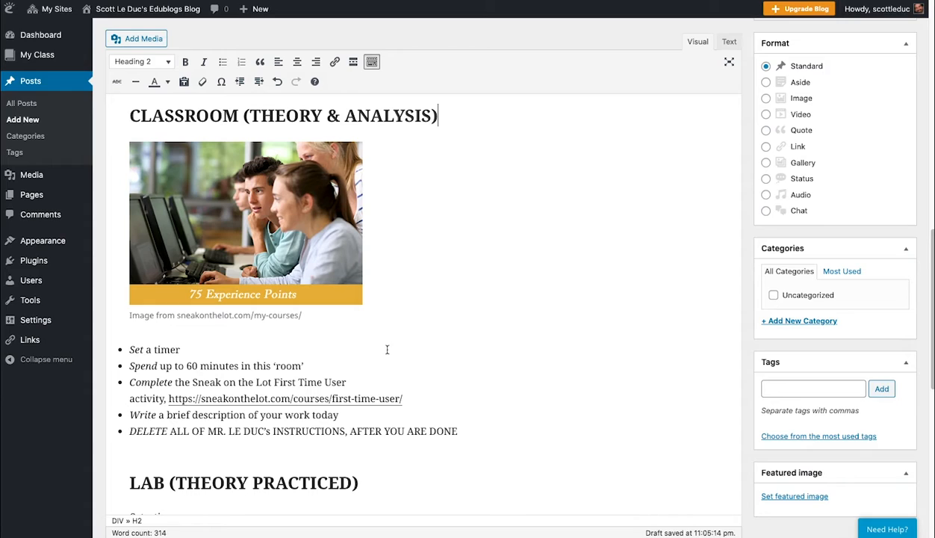
- Review down to the Lab (Theory Practiced) heading of the draft
left_click_drag(128, 350, 457, 430)
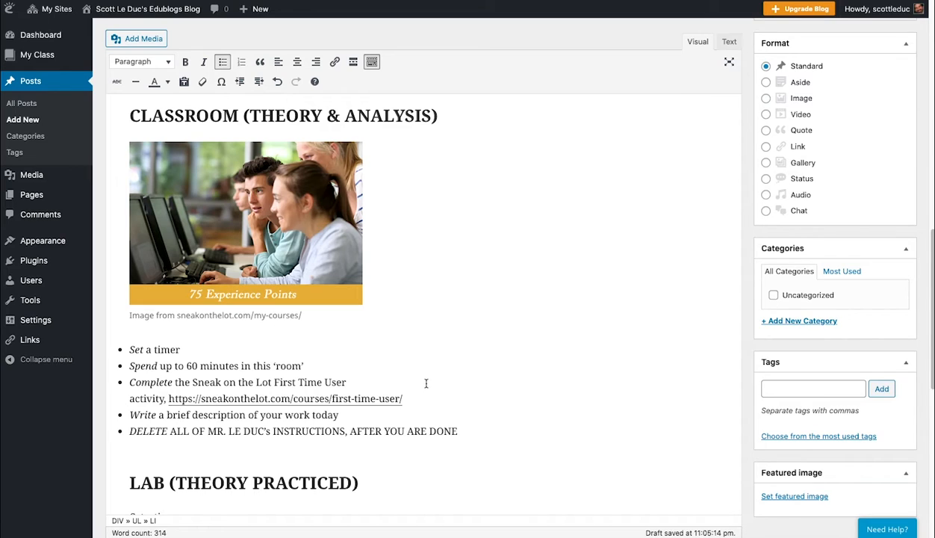
scroll("down", 3)
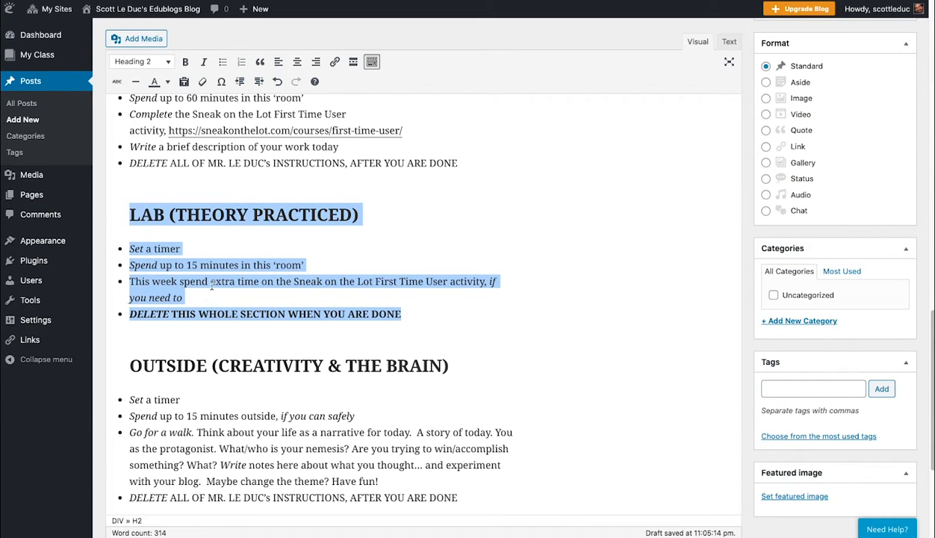
left_click(402, 314)
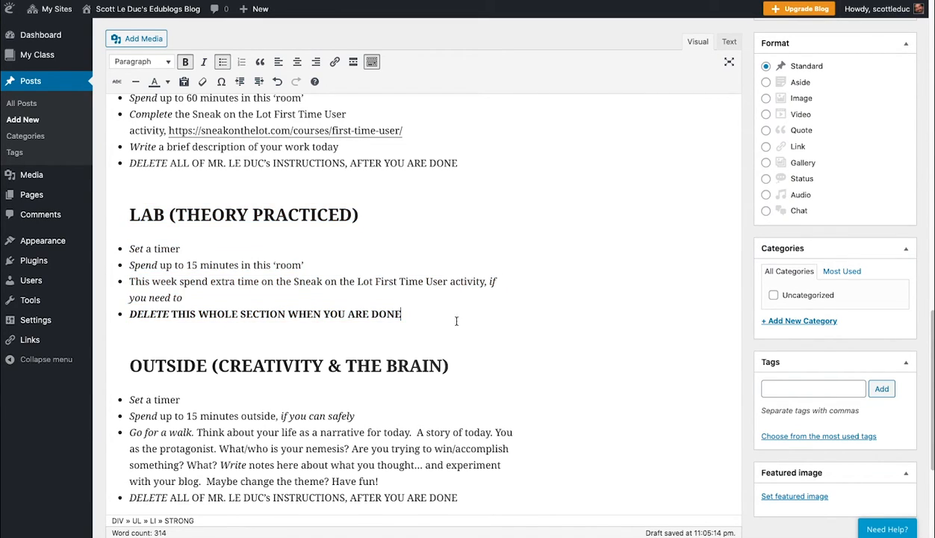
scroll("down", 3)
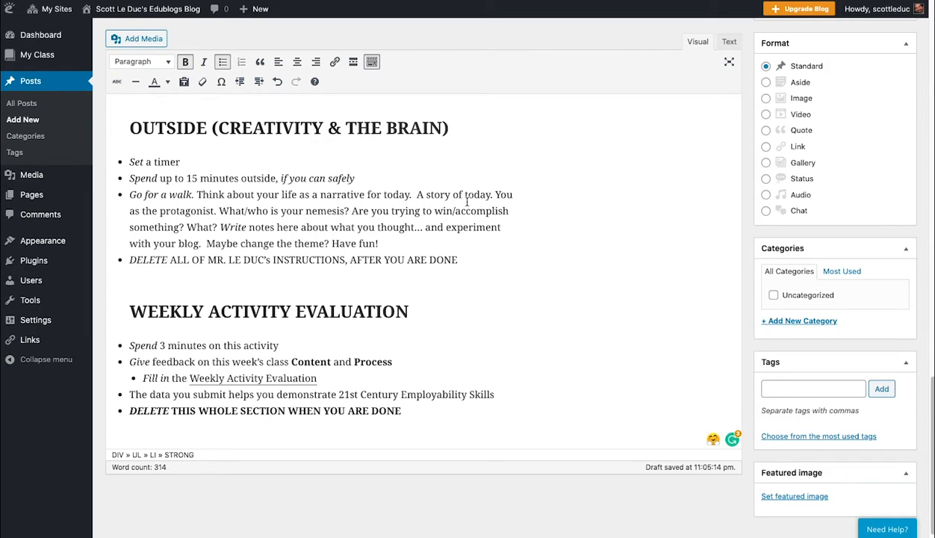
mouse_move(238, 215)
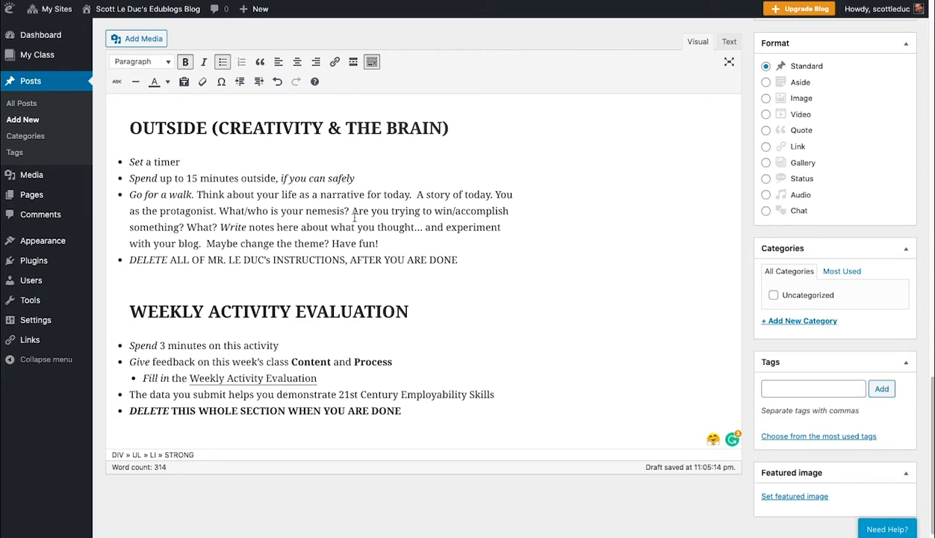
mouse_move(227, 238)
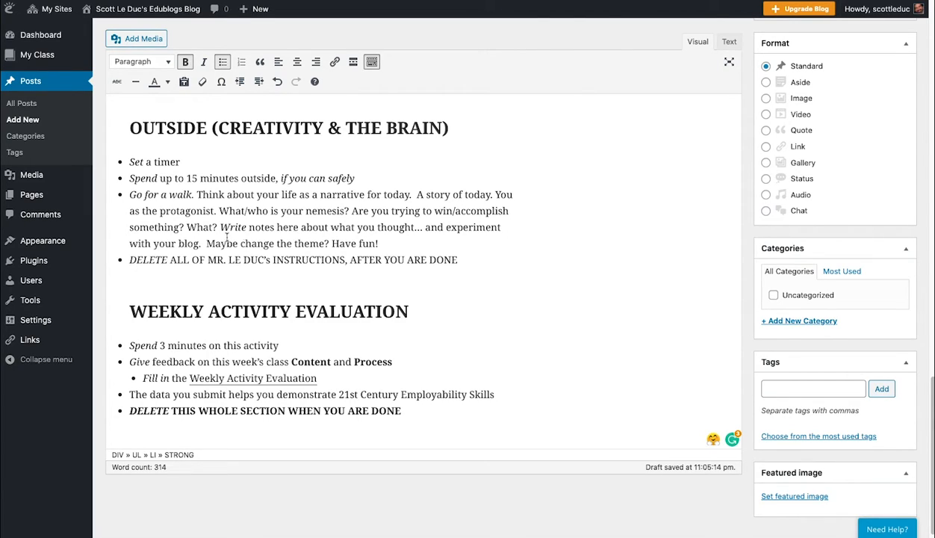
mouse_move(352, 232)
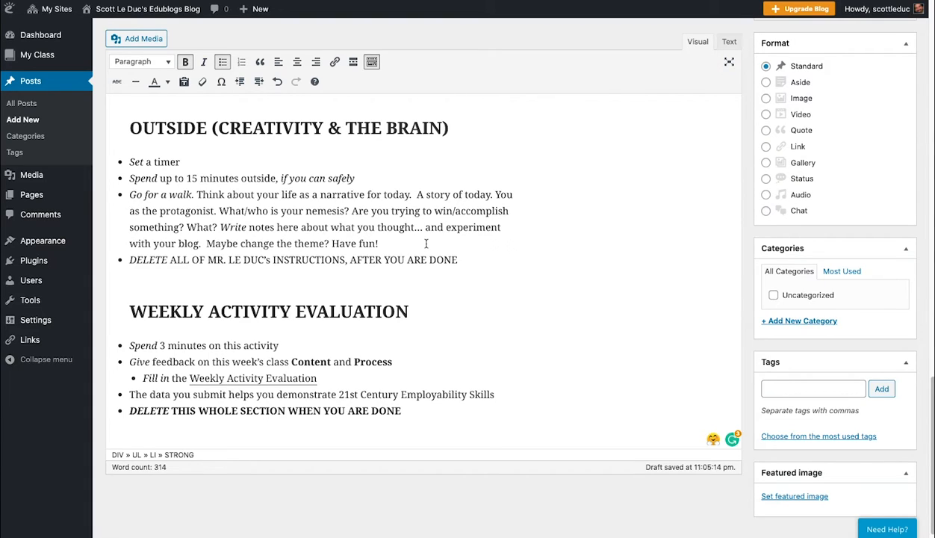
mouse_move(457, 243)
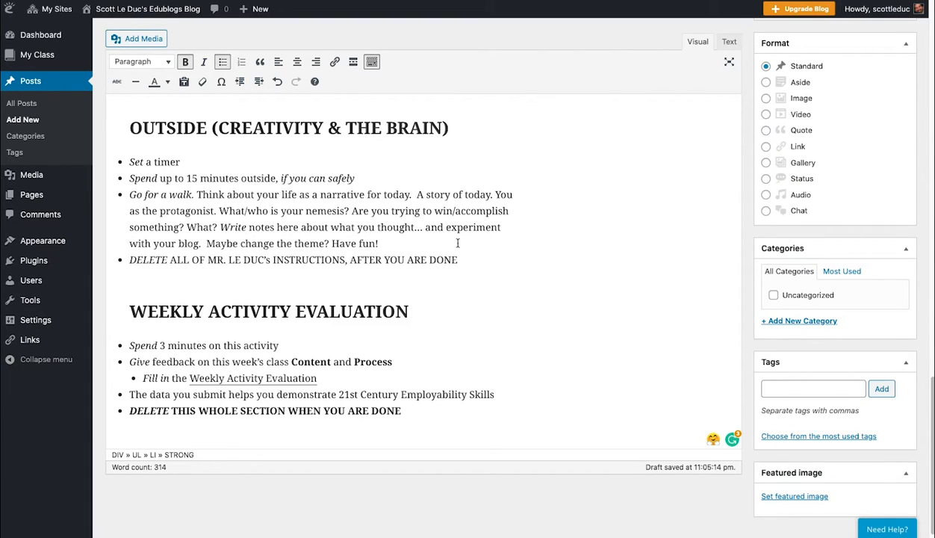
mouse_move(257, 250)
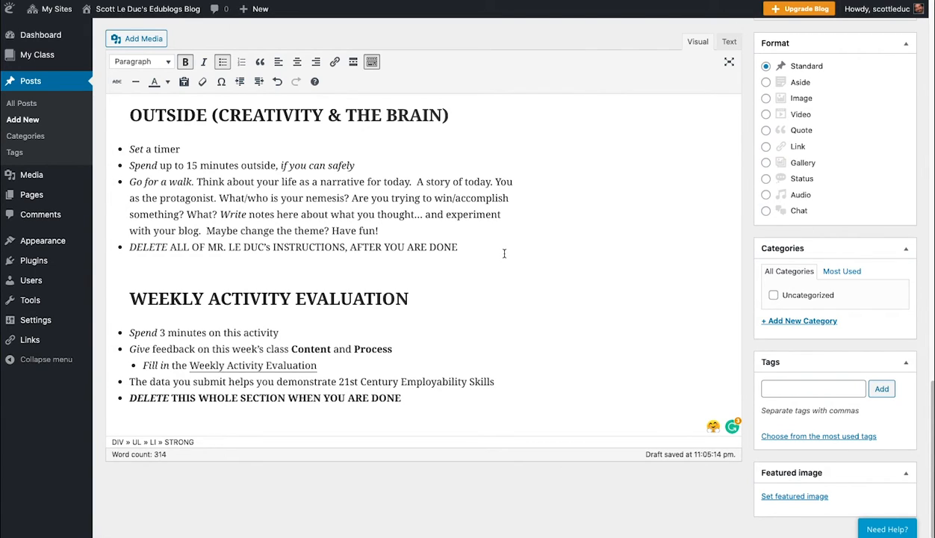
mouse_move(248, 367)
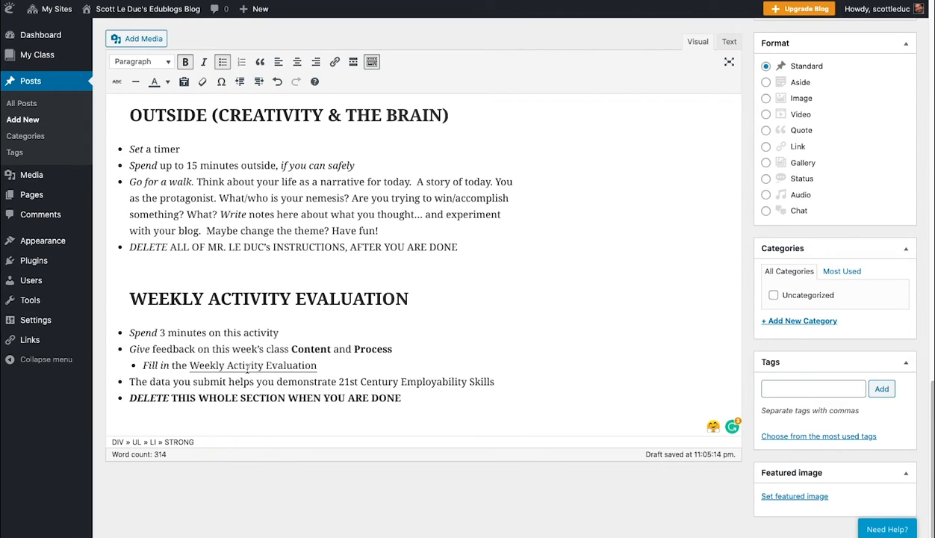
left_click(253, 365)
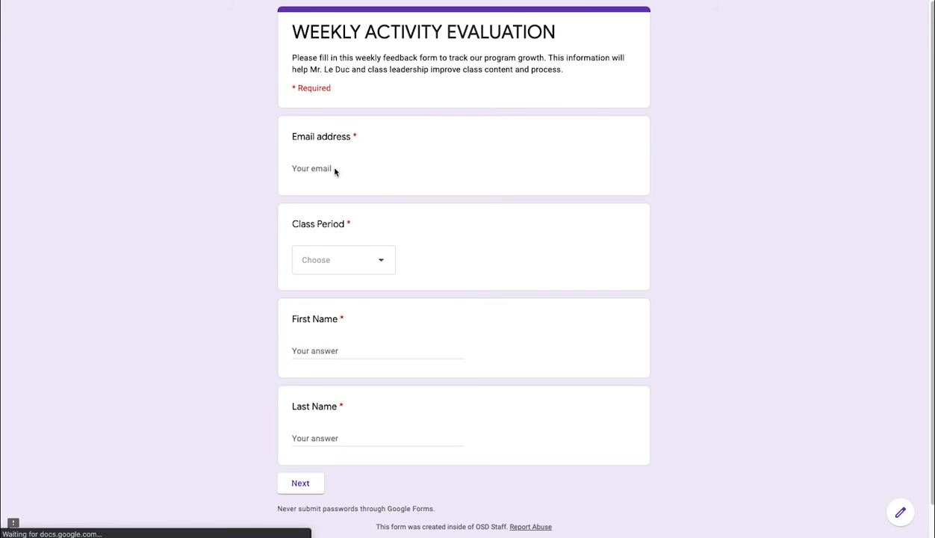
- Fill email and name from the 'sleduc' autofill, choose class period 1, and continue
left_click(336, 167)
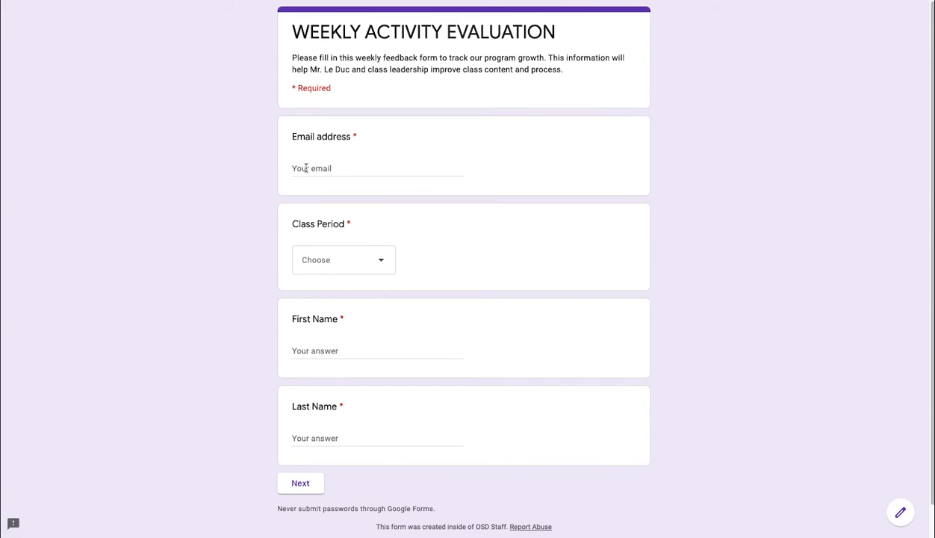
type("sleduc")
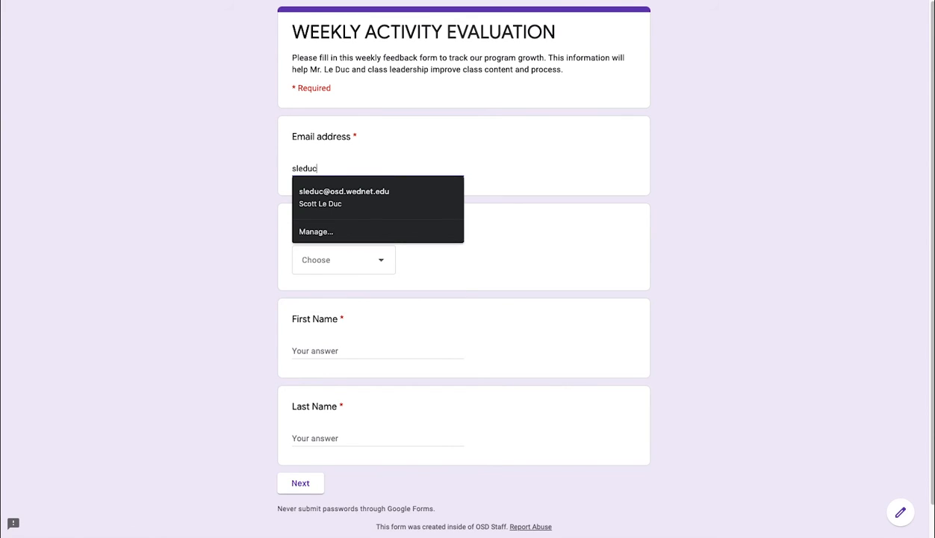
left_click(344, 260)
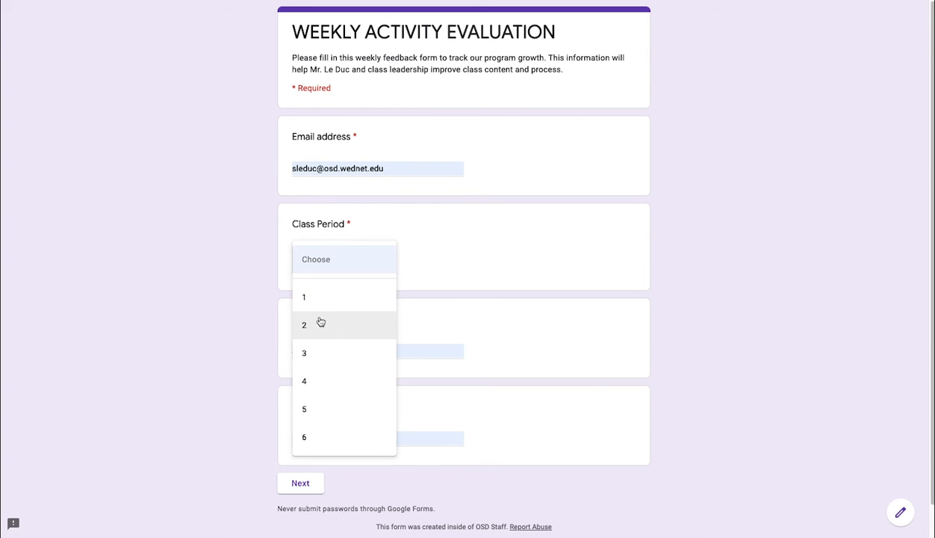
left_click(303, 295)
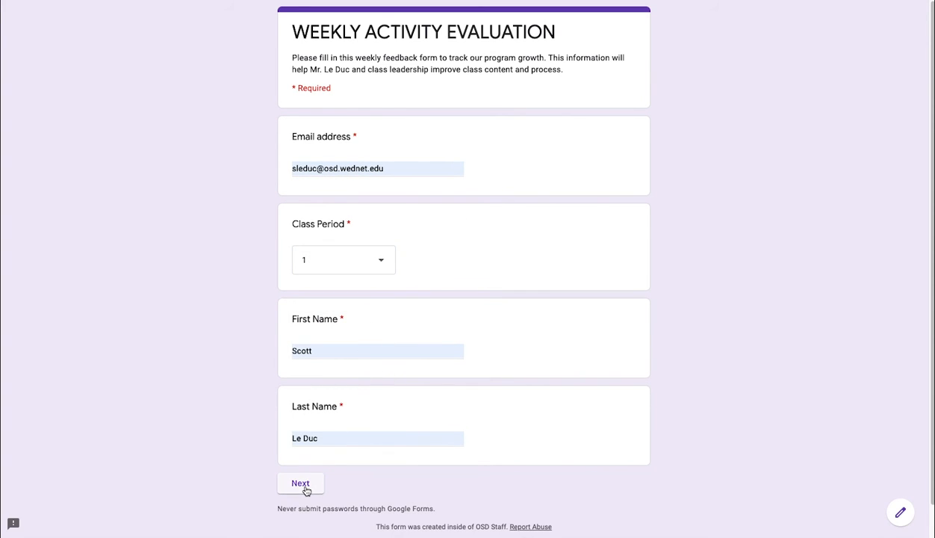
left_click(300, 484)
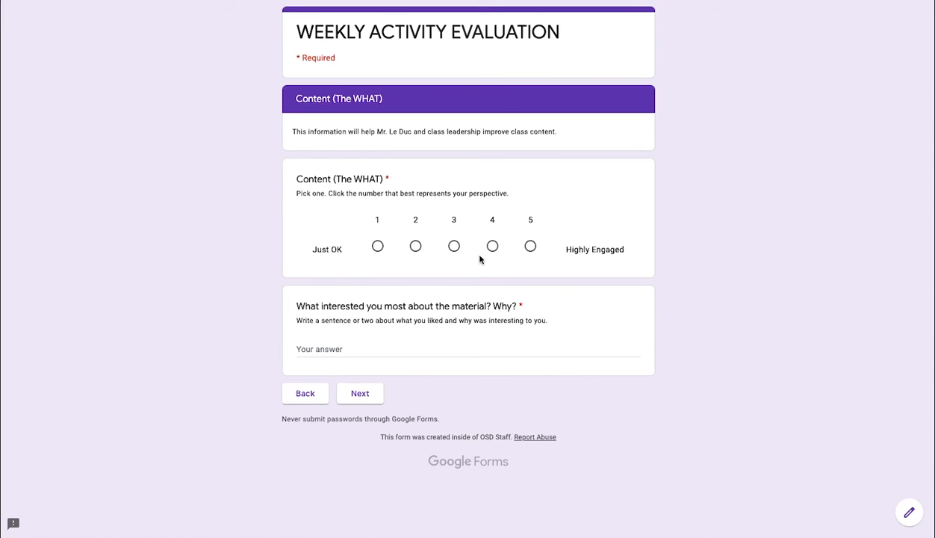
- Rate Content 5 and Process 5, answer the activities question, and submit the evaluation
left_click(529, 246)
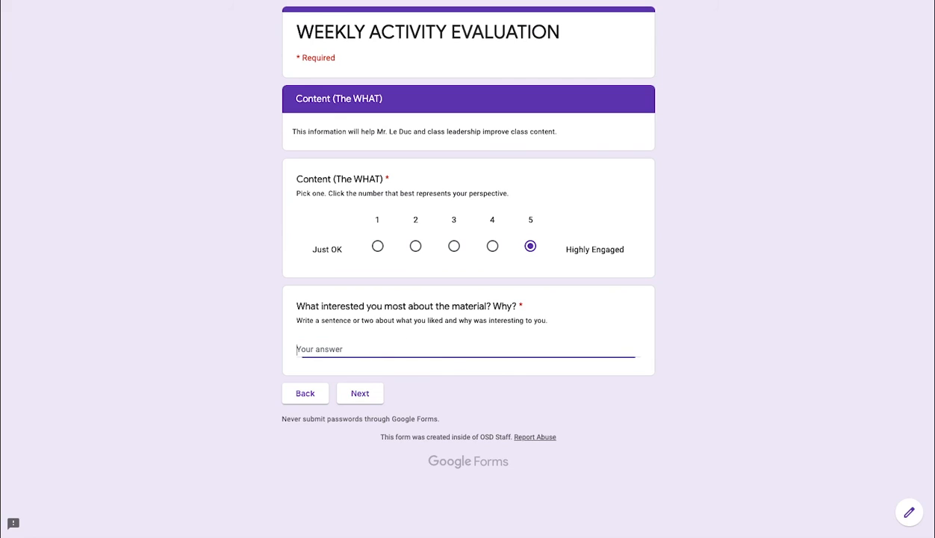
left_click(358, 393)
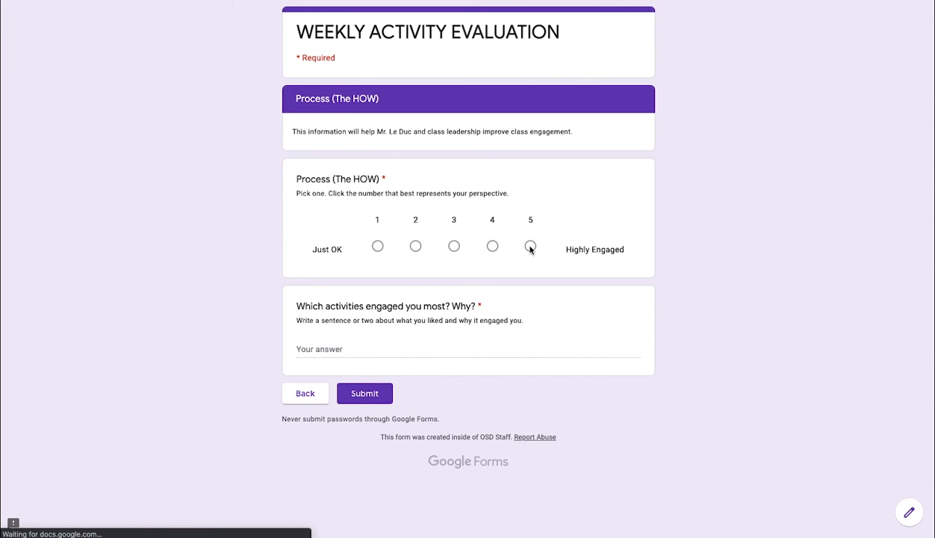
left_click(530, 245)
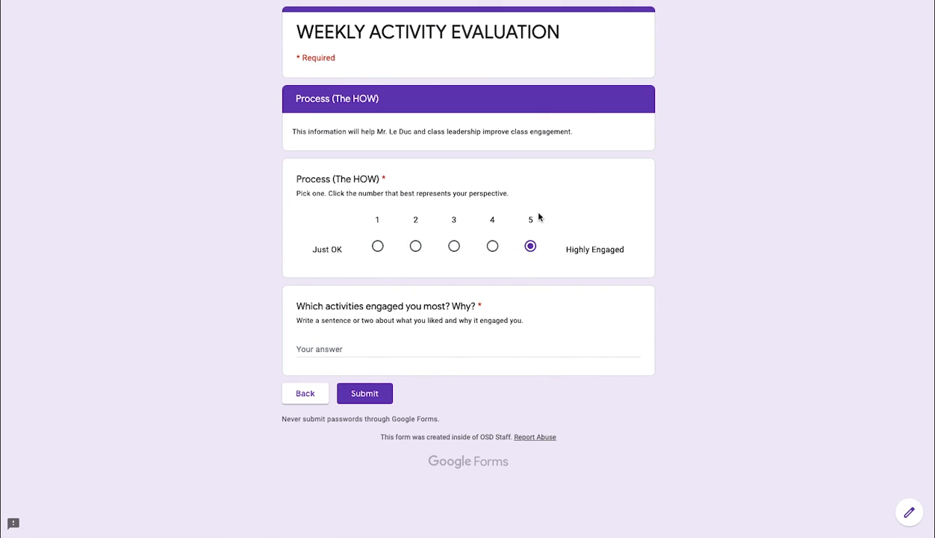
left_click(364, 393)
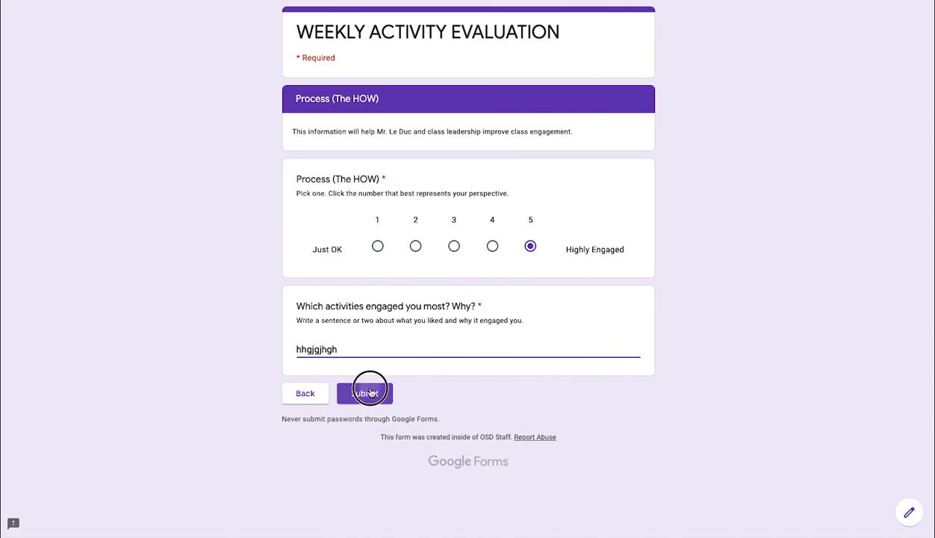
left_click(364, 392)
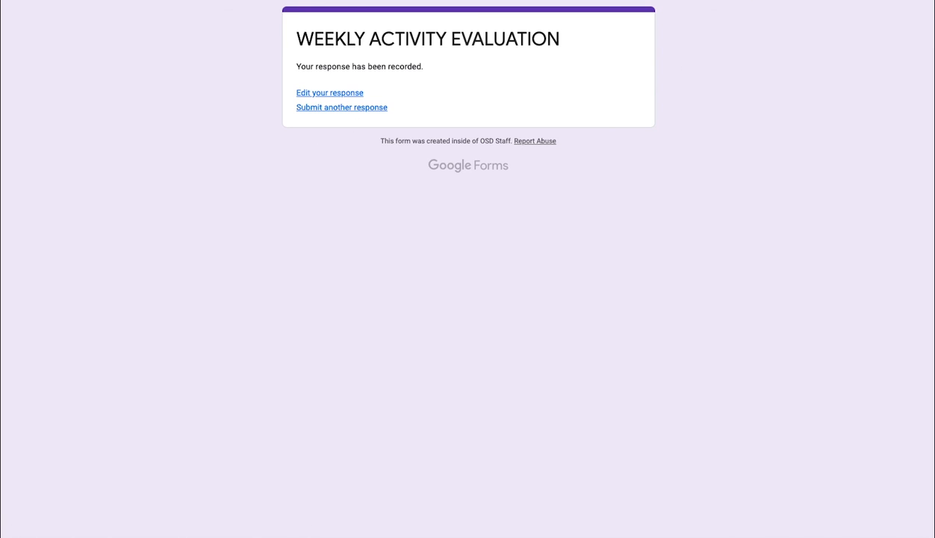